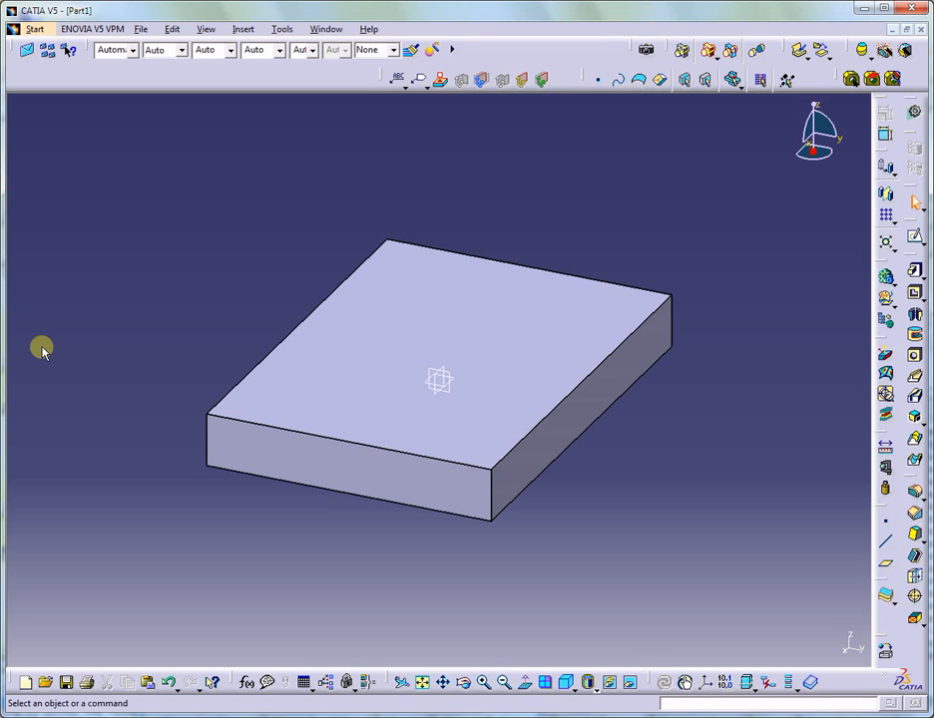
{"action": "mouse_move", "coordinate": [105, 295]}
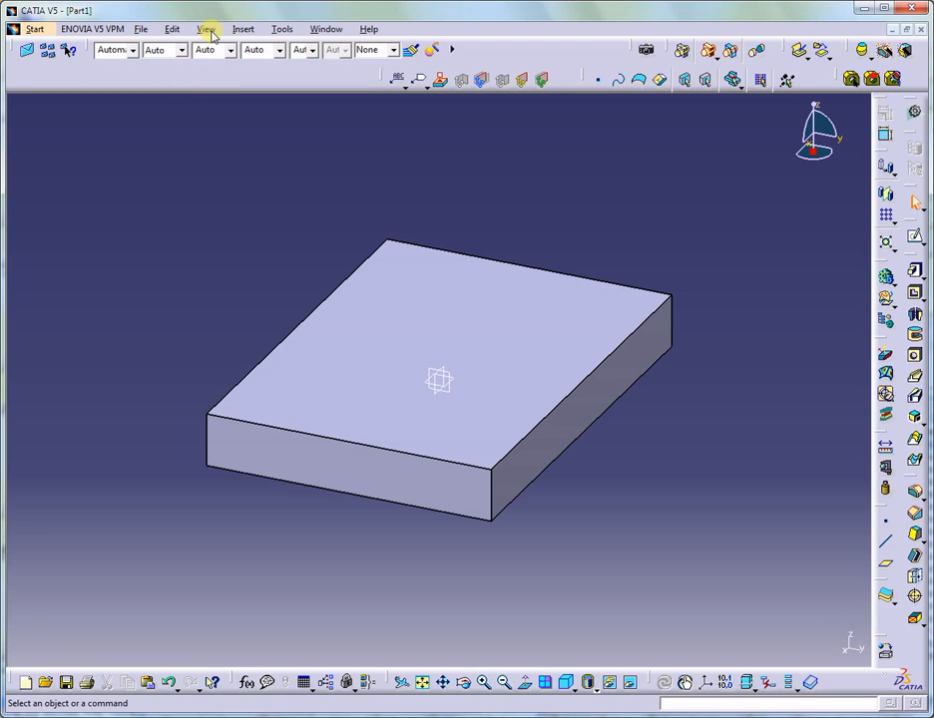
Redisplay Part1's specification tree showing PartBody, Pad.1 and Sketch.1 beside the block
{"action": "left_click", "coordinate": [207, 28]}
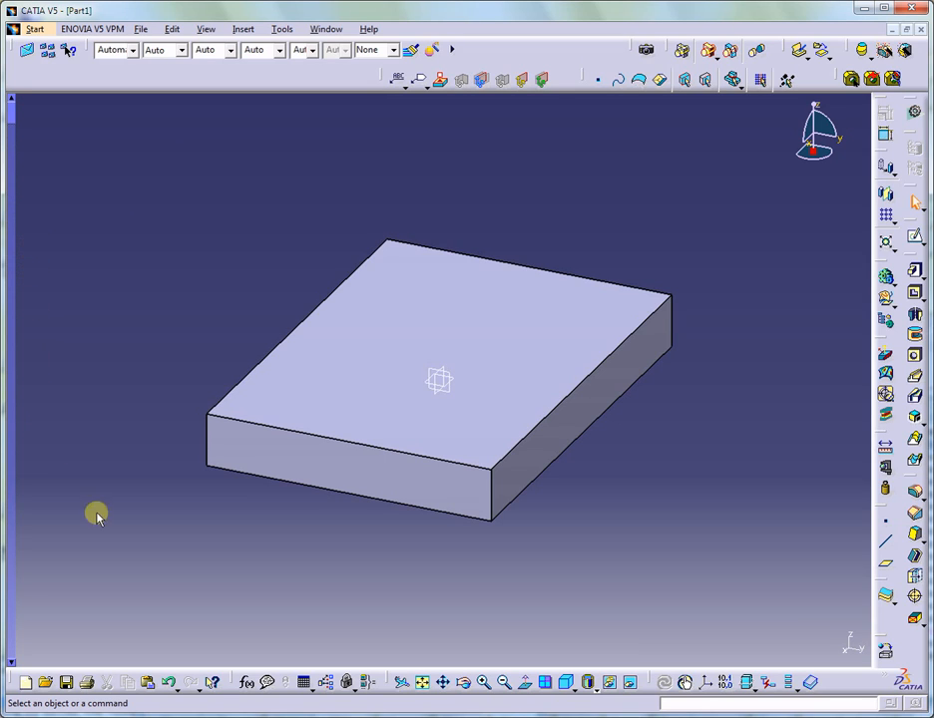
{"action": "mouse_move", "coordinate": [684, 703]}
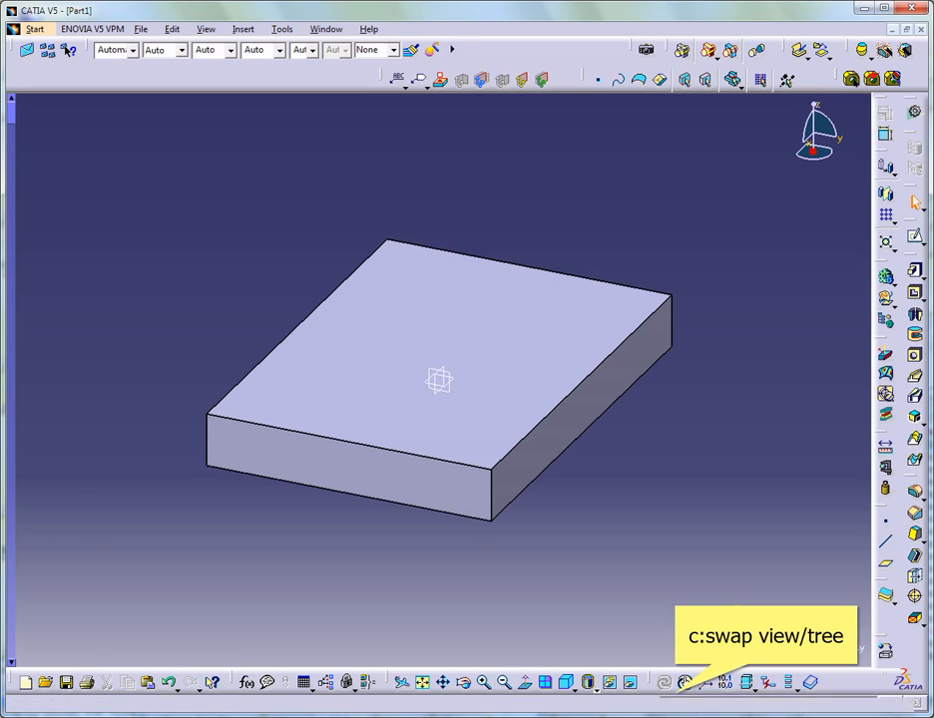
{"action": "type", "text": "c"}
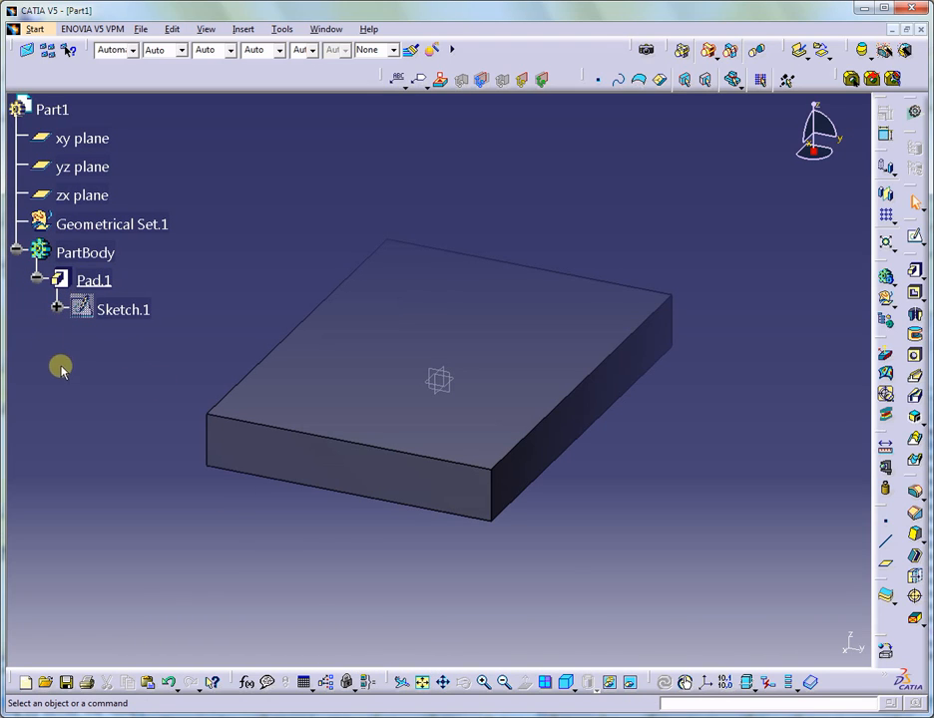
{"action": "mouse_move", "coordinate": [104, 401]}
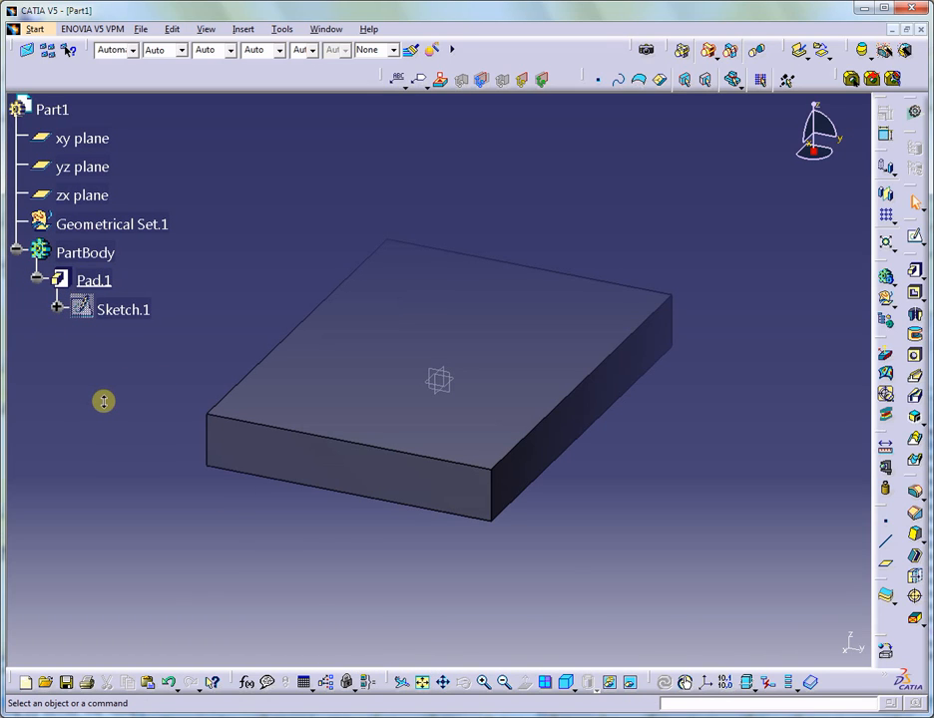